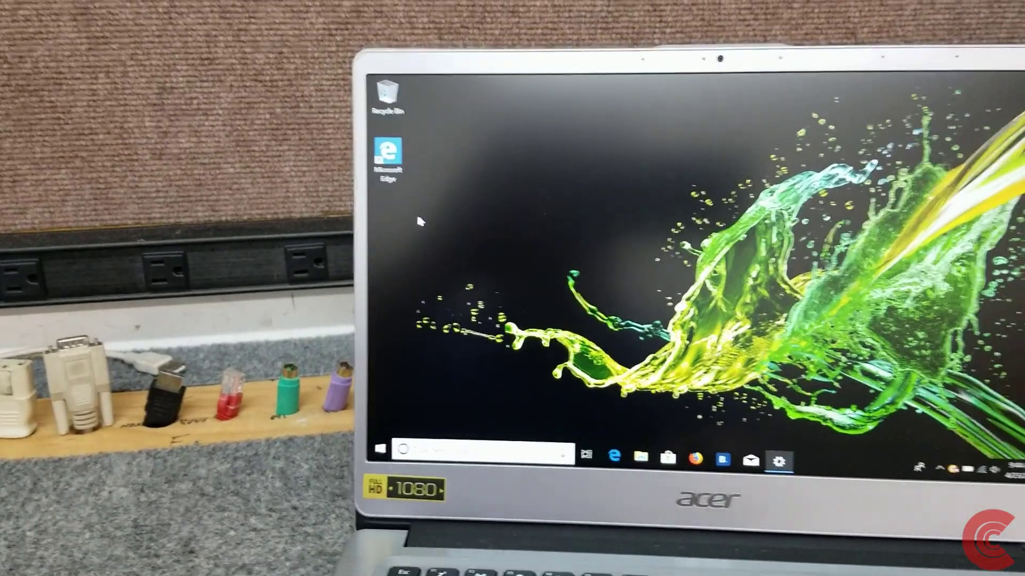
Open the taskbar context menu with its Task Manager entry on the restarted desktop.
{"action": "left_click", "coordinate": [780, 457]}
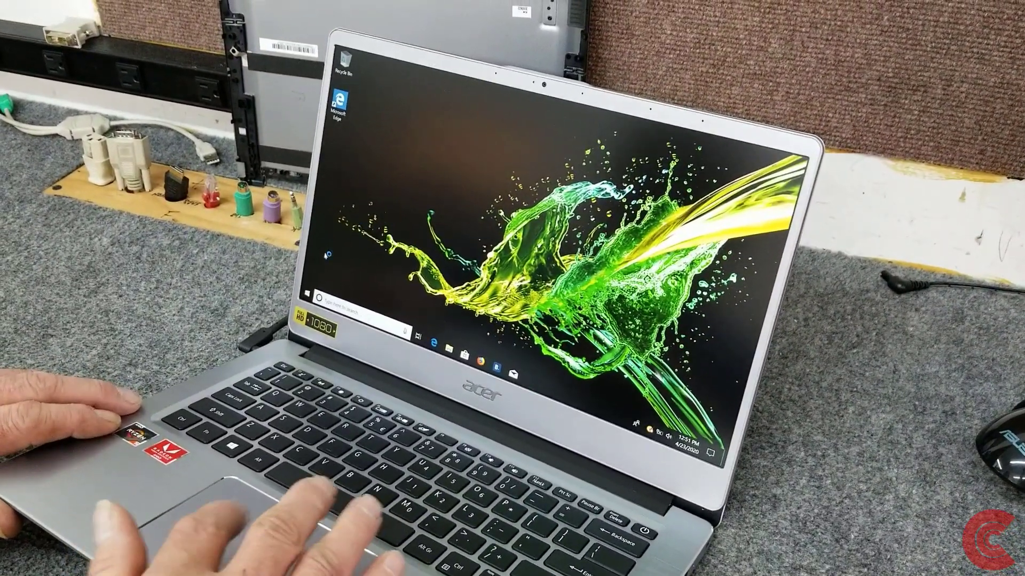
{"action": "right_click", "coordinate": [418, 346]}
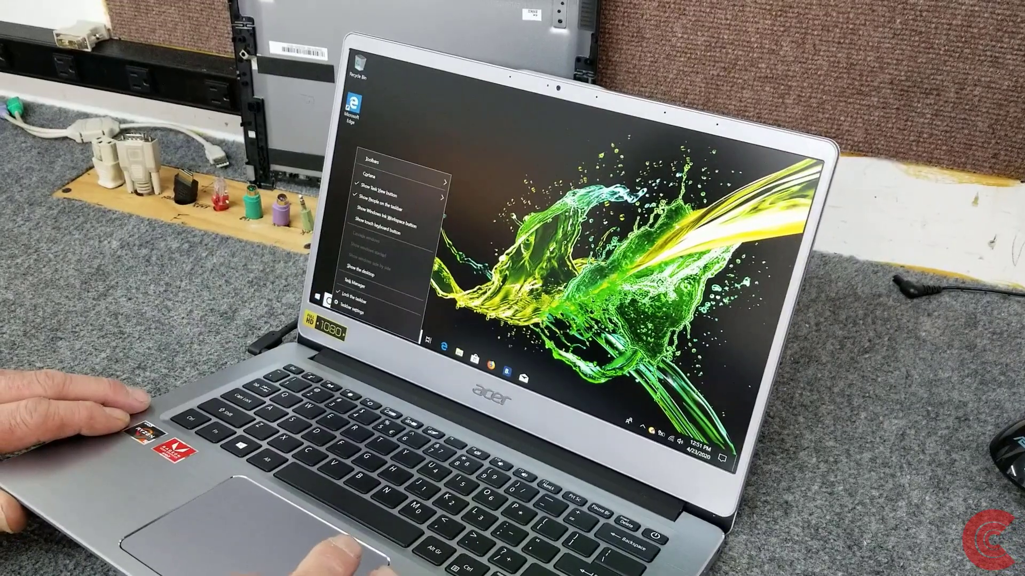